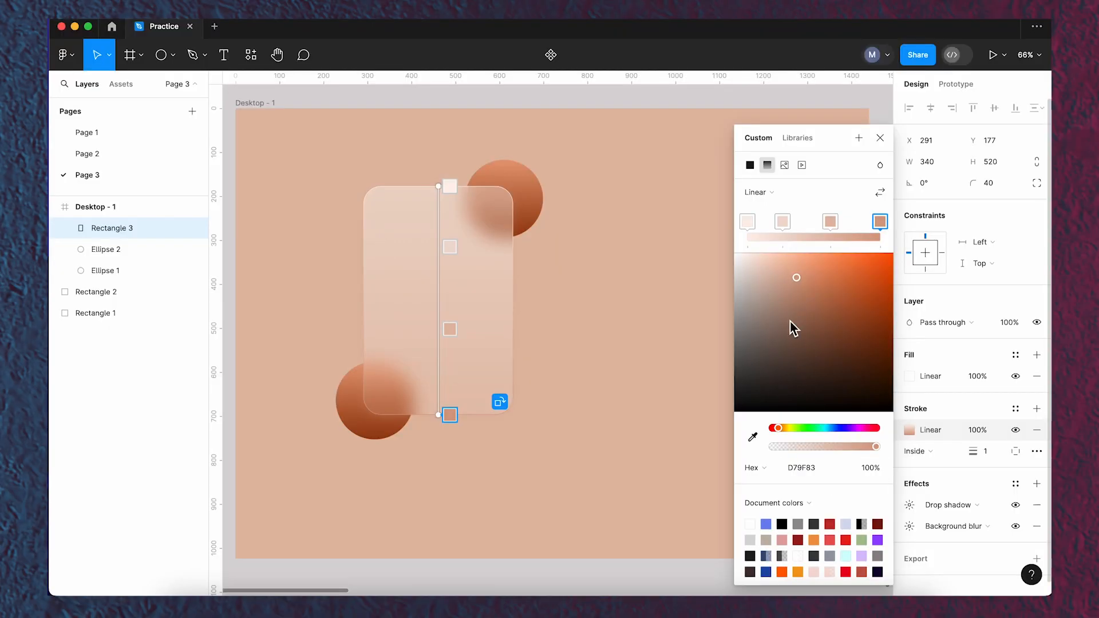
# Inspect the second and third stops of the finished card's border gradient
pyautogui.click(781, 221)
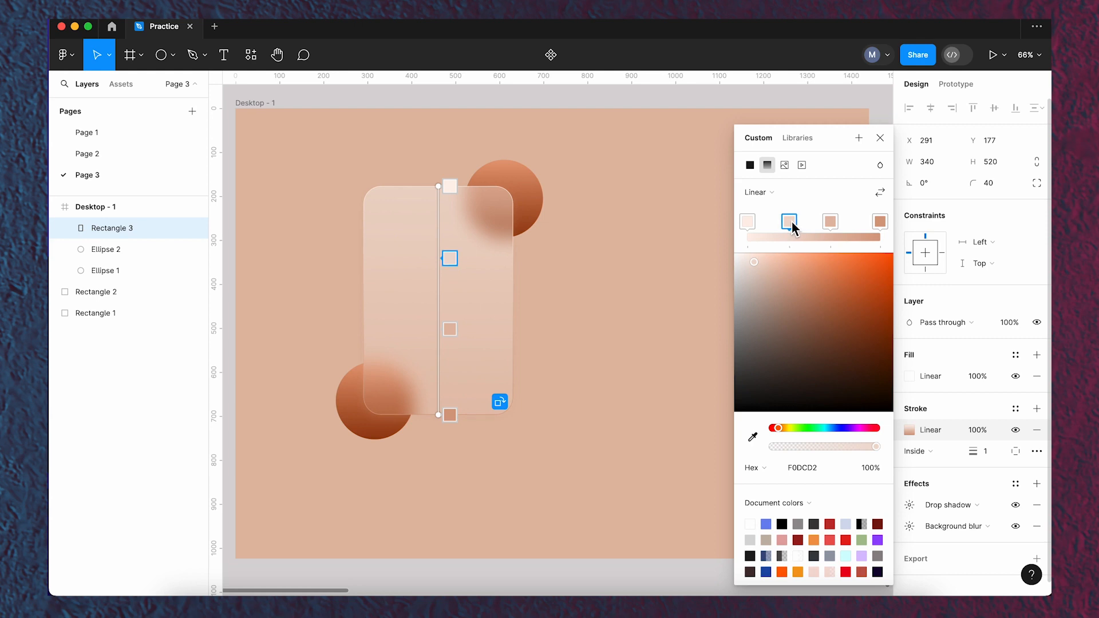
pyautogui.click(831, 222)
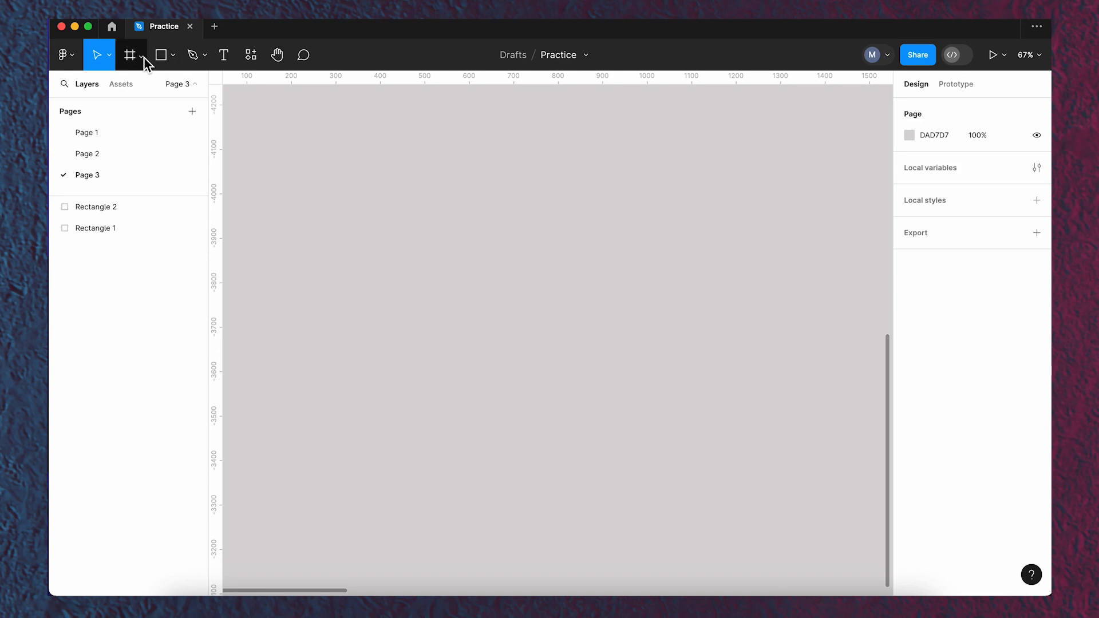
# Create a 1440×1024 Desktop frame filled with peach E2BCA6
pyautogui.click(130, 55)
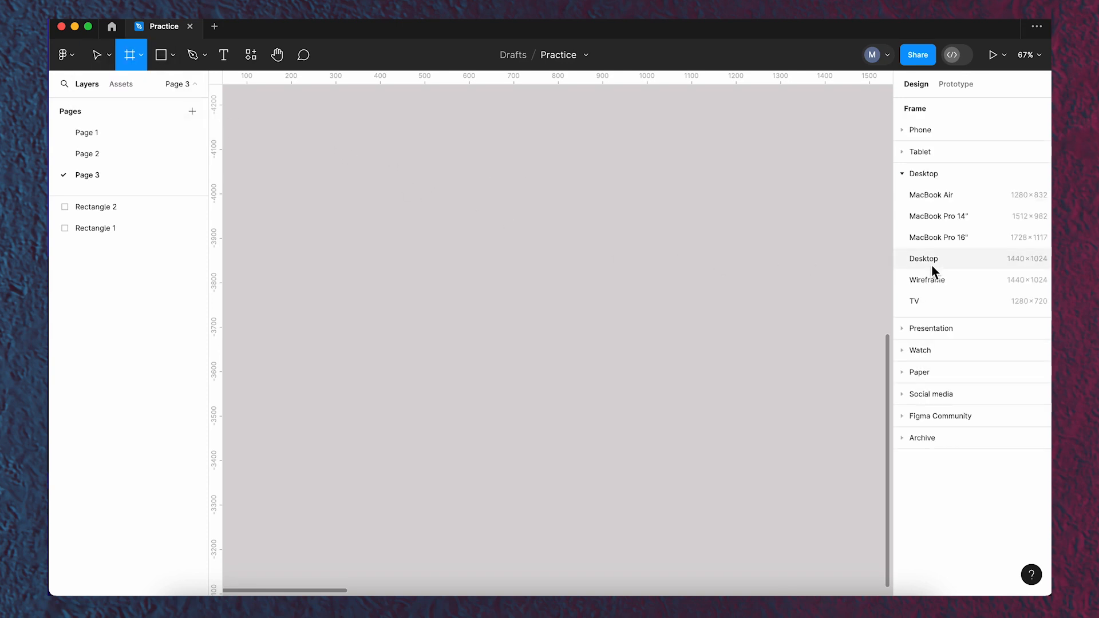
pyautogui.click(923, 258)
pyautogui.write('E2BCA6')
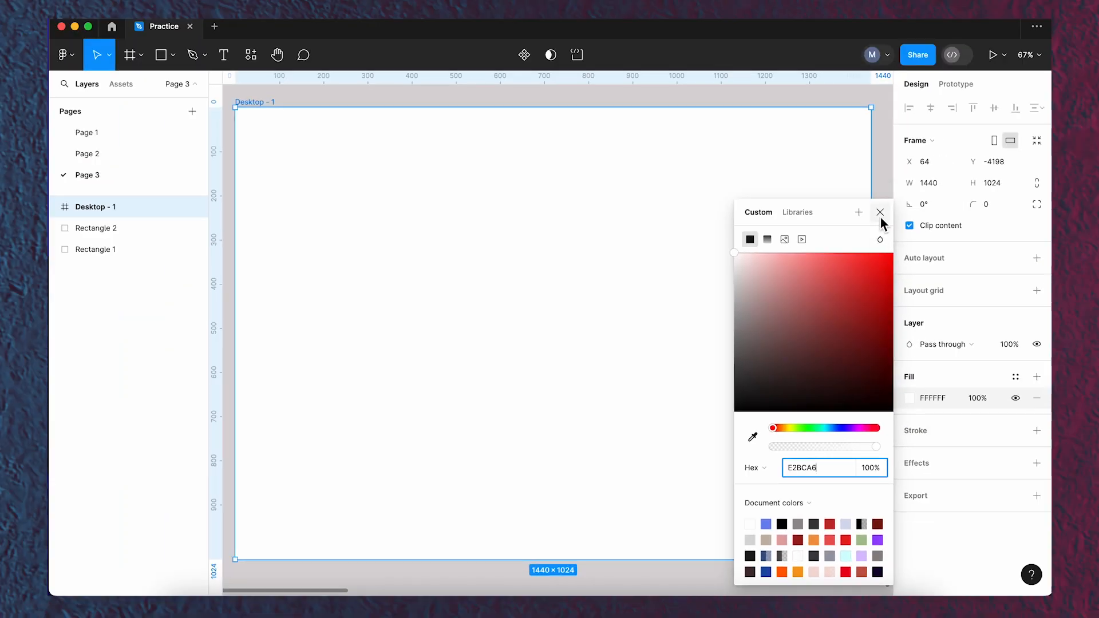
pyautogui.click(880, 212)
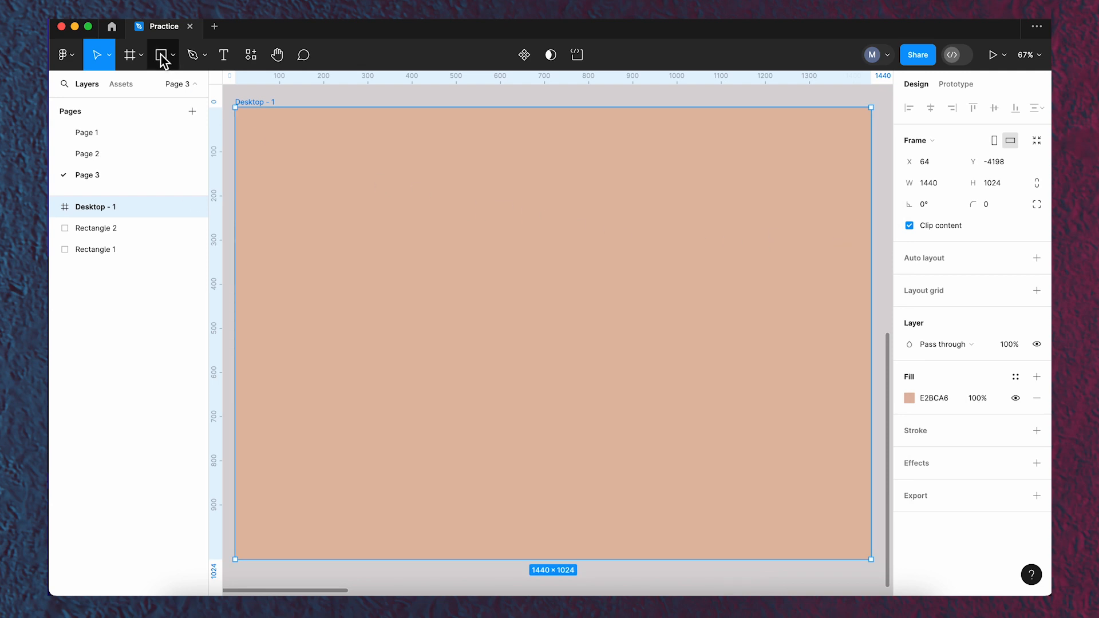
# Draw a 340×520 rectangle with corner radius 40
pyautogui.click(166, 55)
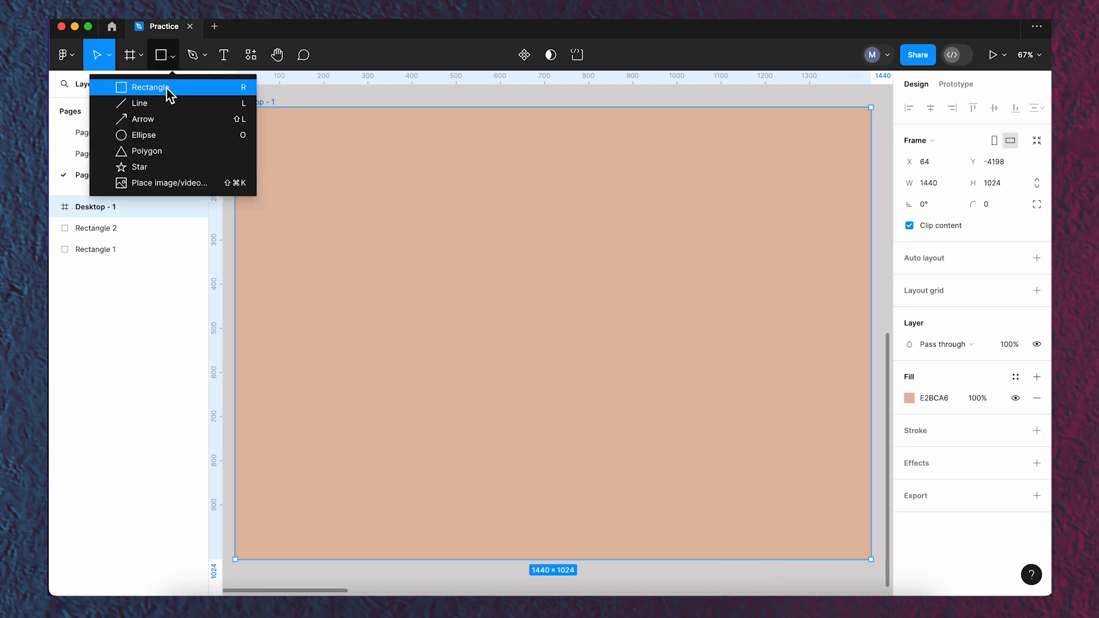
pyautogui.click(147, 87)
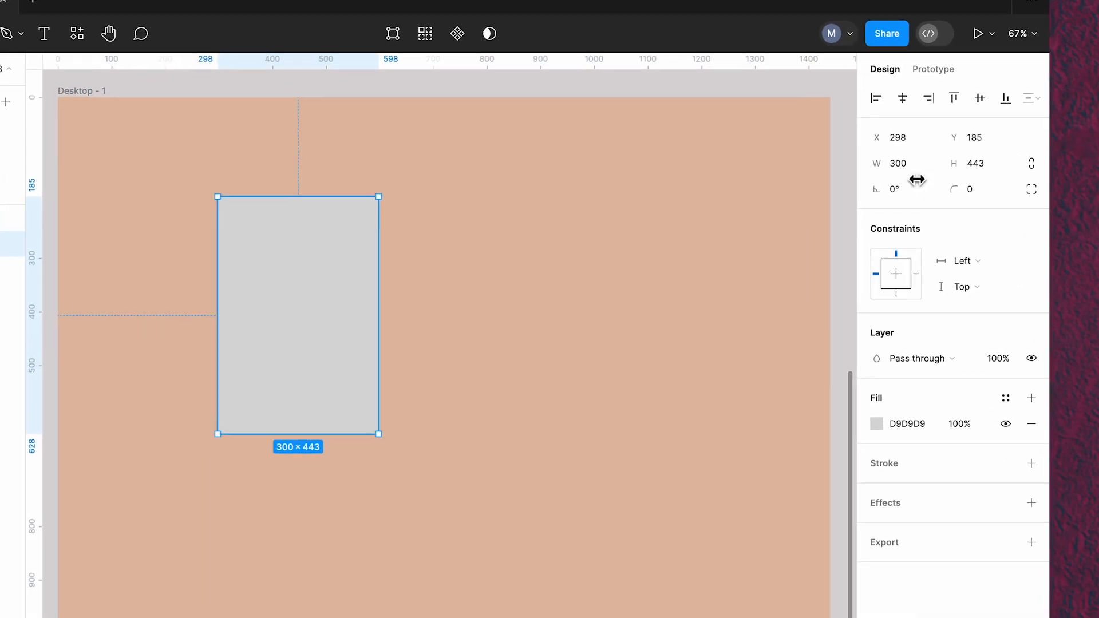
pyautogui.click(897, 162)
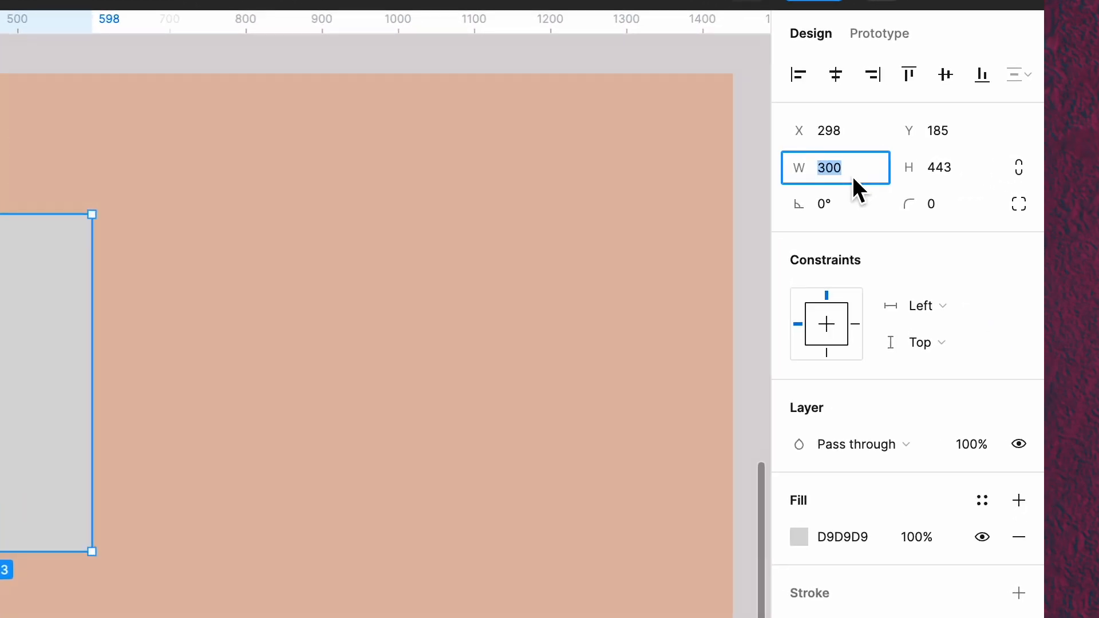
pyautogui.press('Tab')
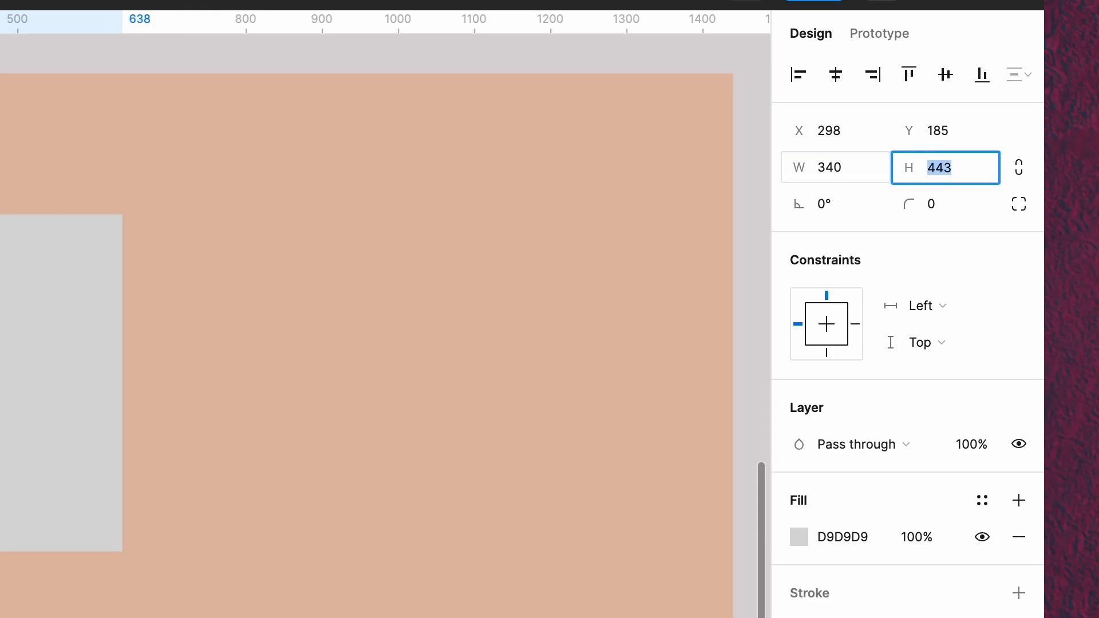
pyautogui.write('520')
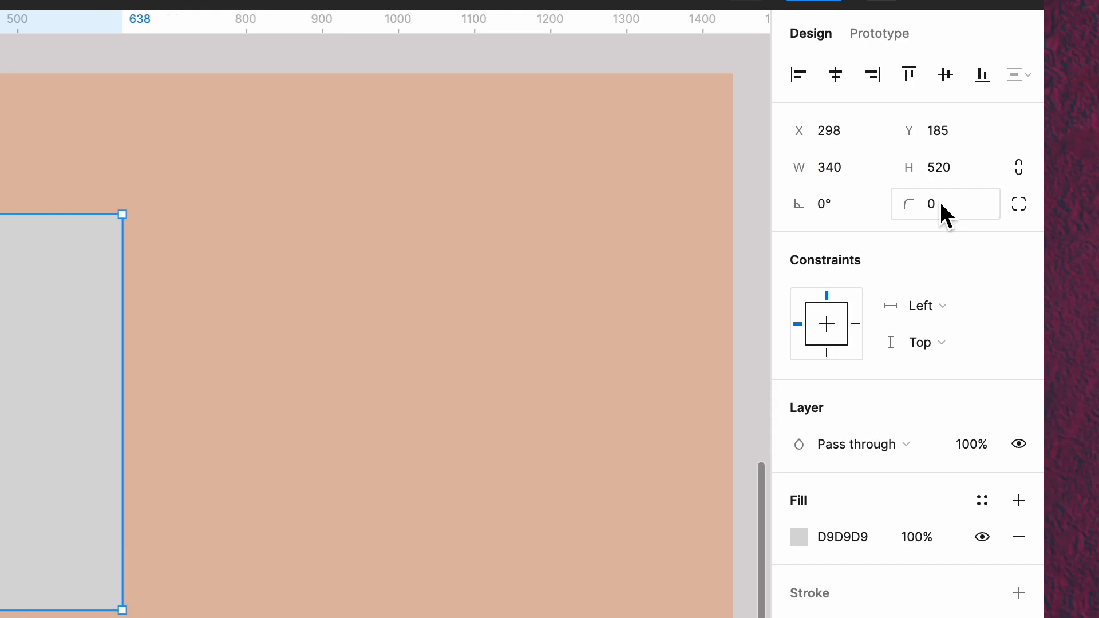
pyautogui.write('40')
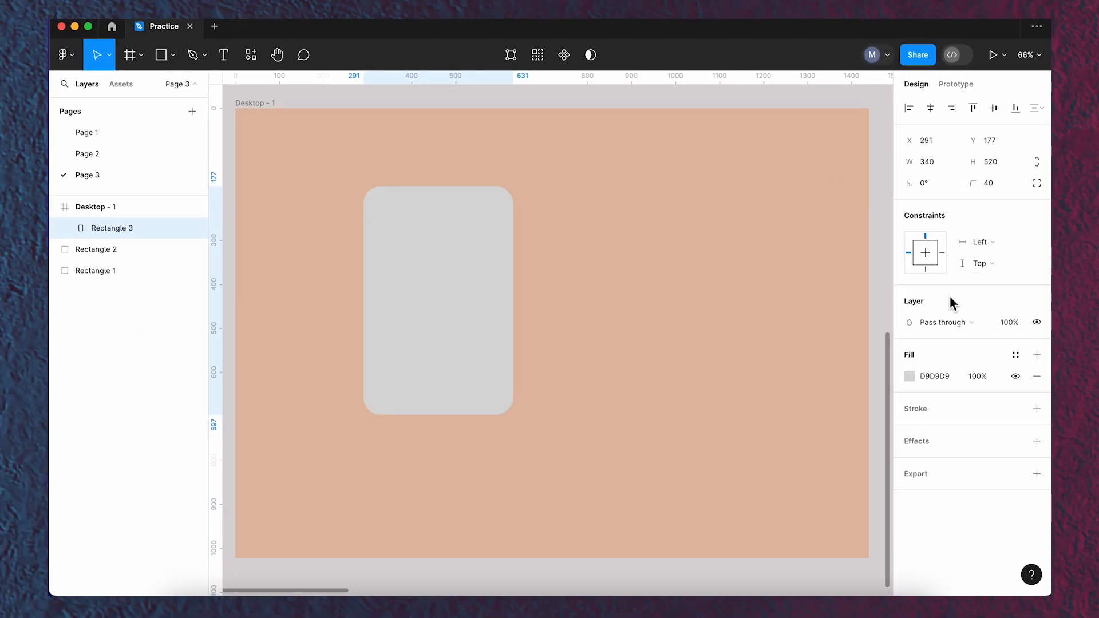
pyautogui.click(909, 376)
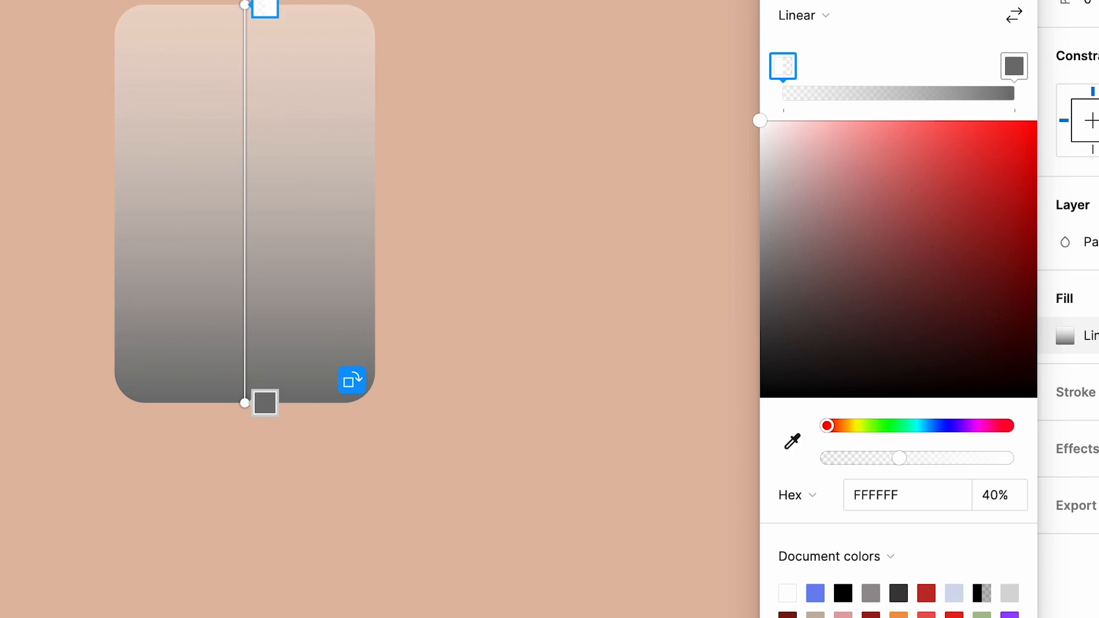
# Set the bottom white stop of the card's gradient fill to 10% opacity
pyautogui.click(1013, 68)
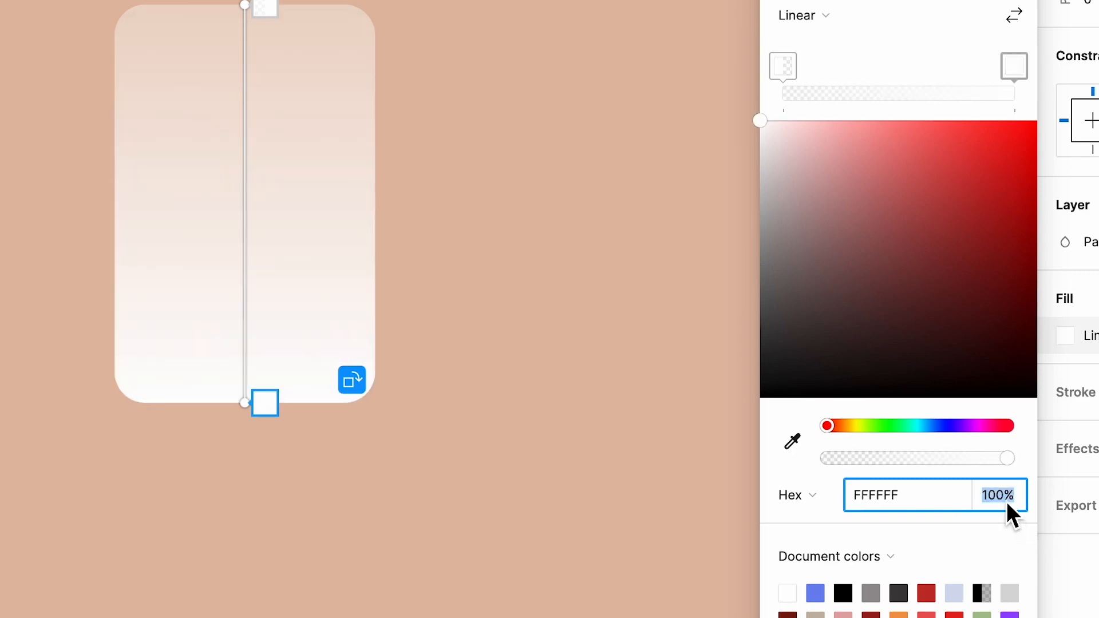
pyautogui.write('10')
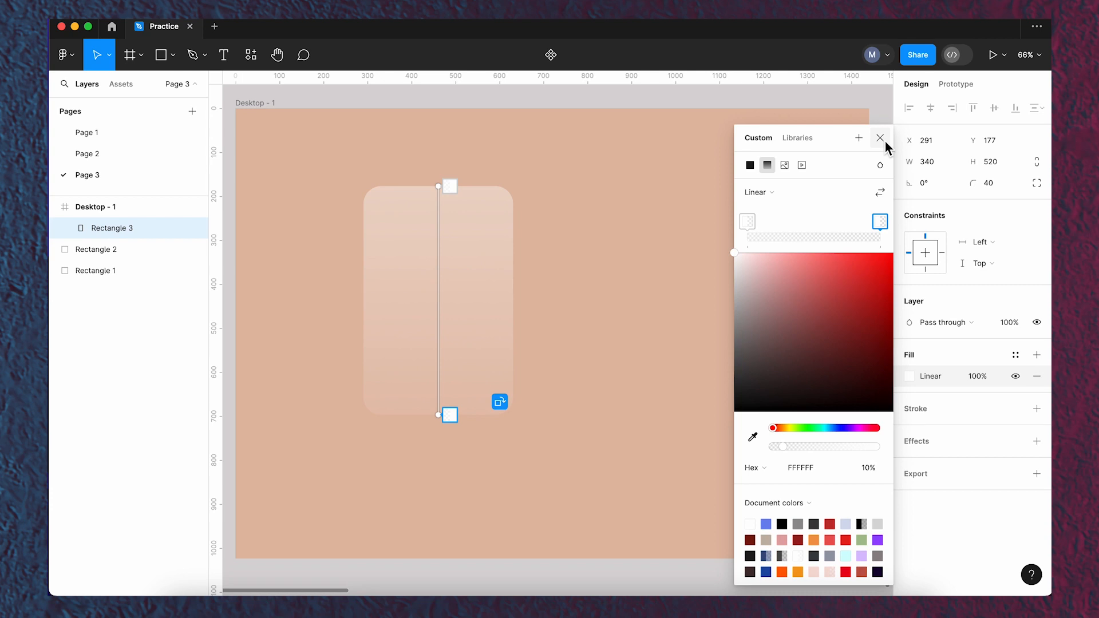
pyautogui.click(880, 138)
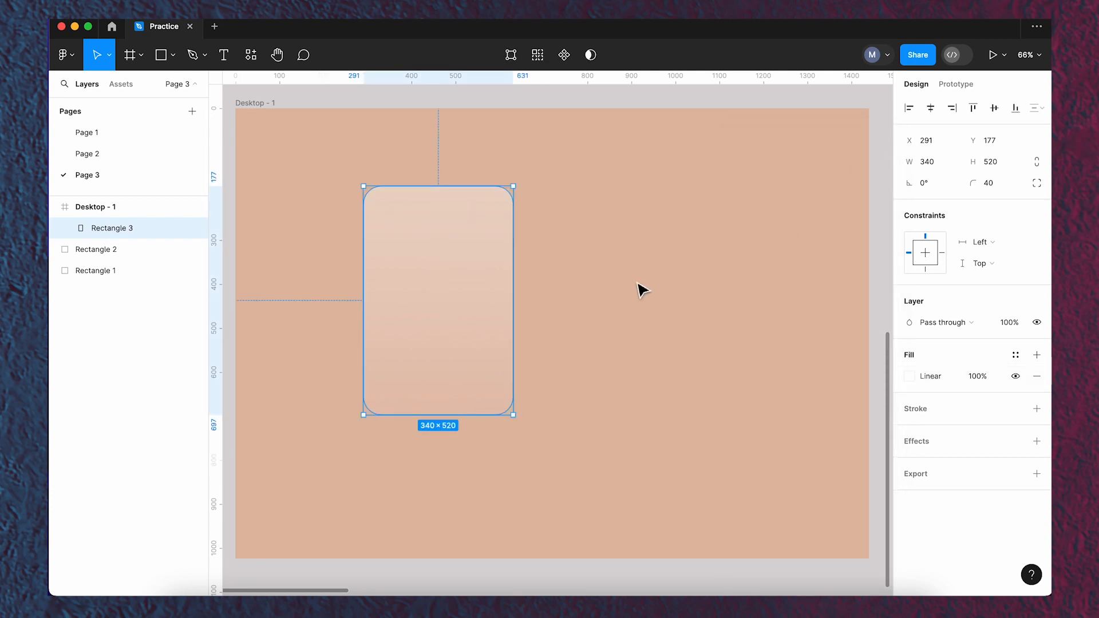
# Draw a 177×177 circle with an E79F7A-to-973C0E gradient, placing copies behind the card corners
pyautogui.click(162, 55)
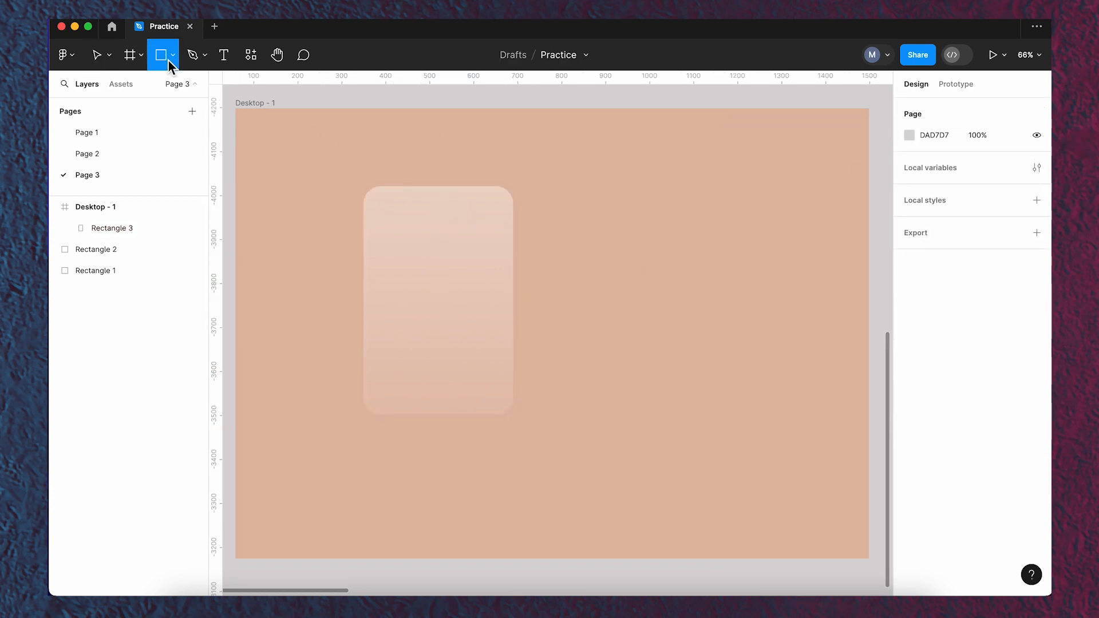
pyautogui.click(163, 55)
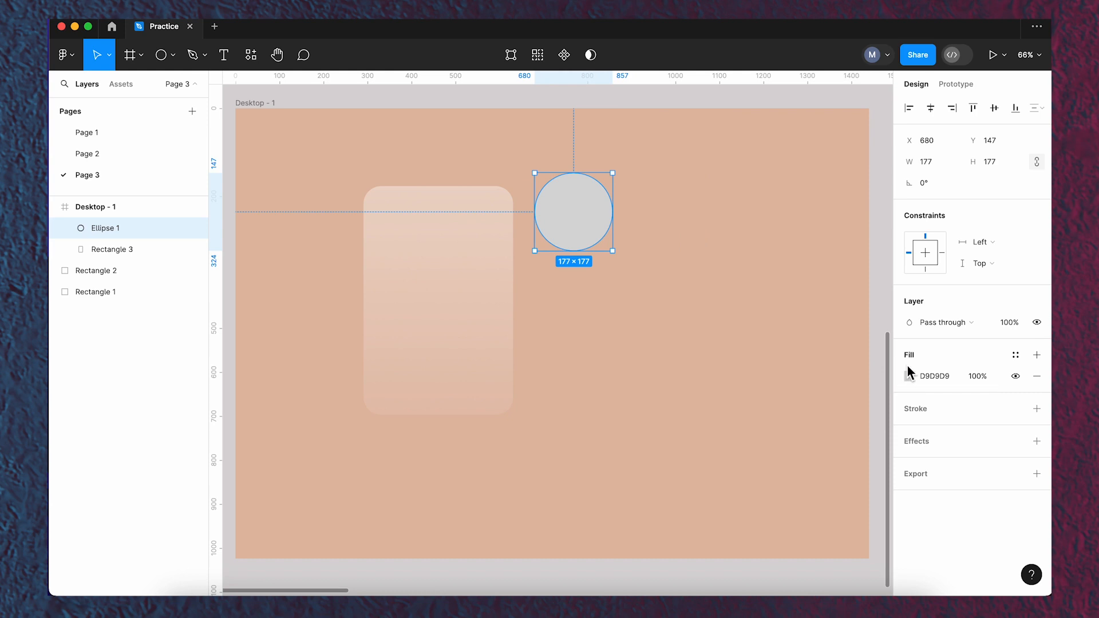
pyautogui.click(912, 376)
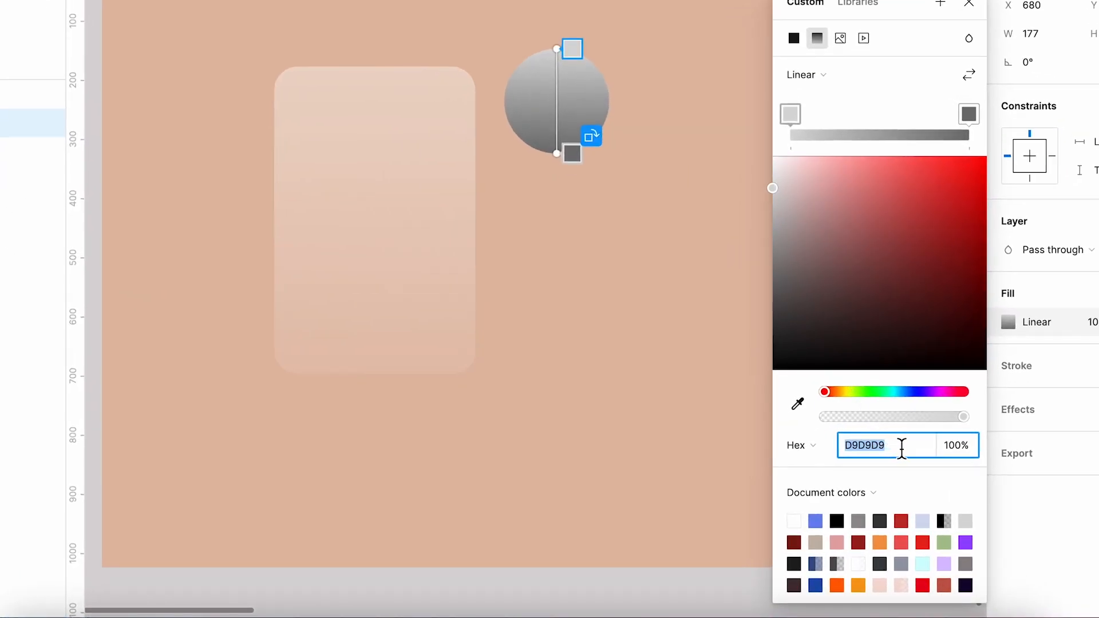
pyautogui.write('E79F7A')
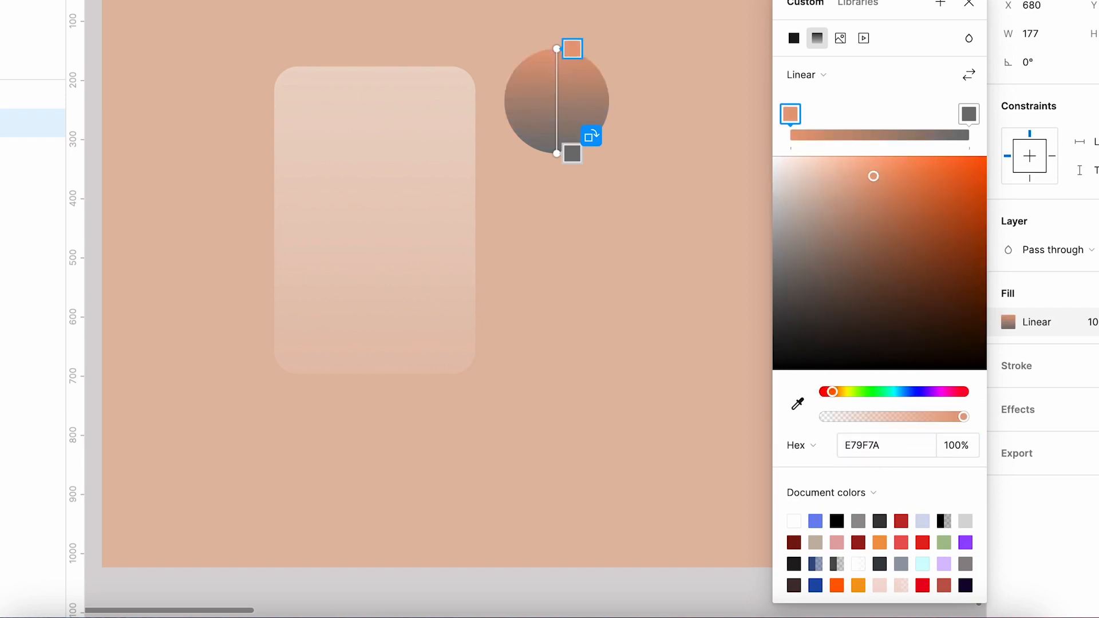
pyautogui.click(968, 115)
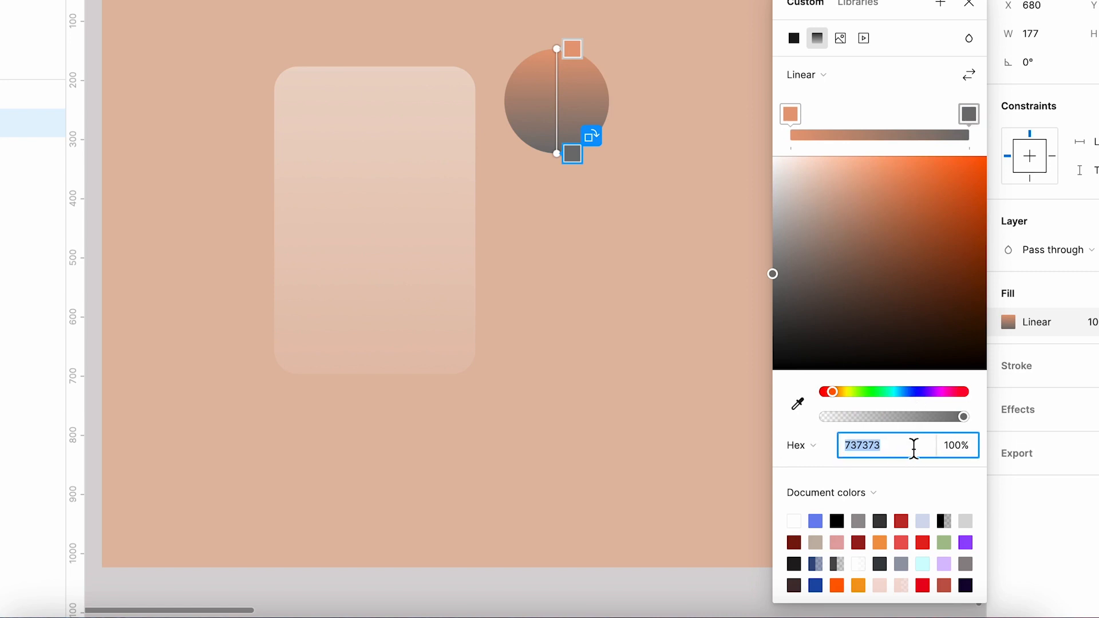
pyautogui.write('973C0E')
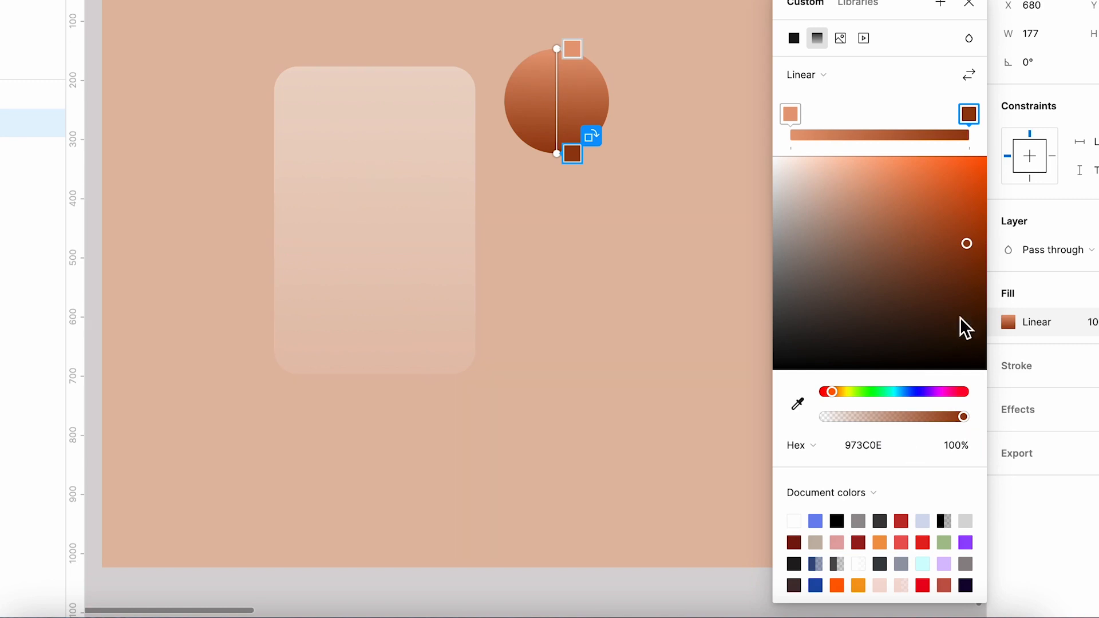
pyautogui.click(969, 3)
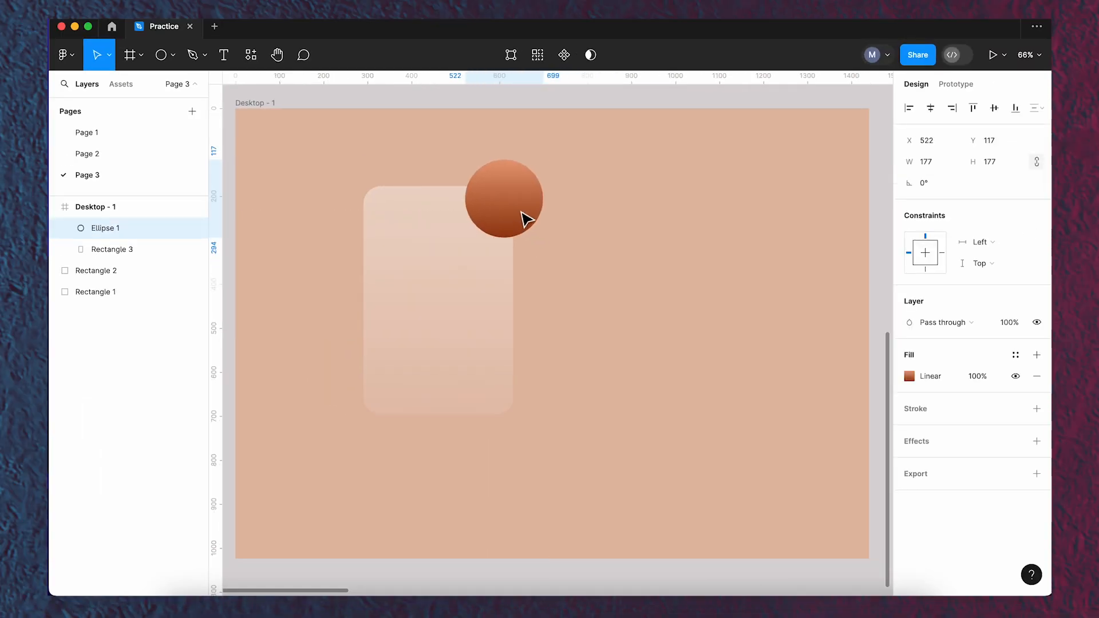
pyautogui.click(568, 214)
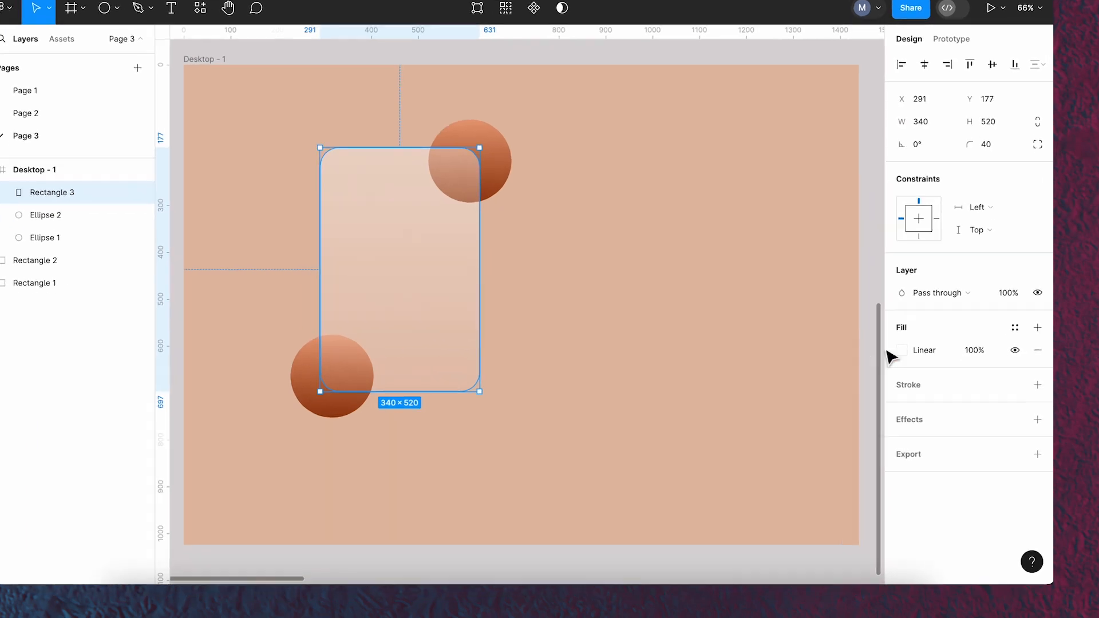
# Give the card a background blur of 45
pyautogui.click(1037, 419)
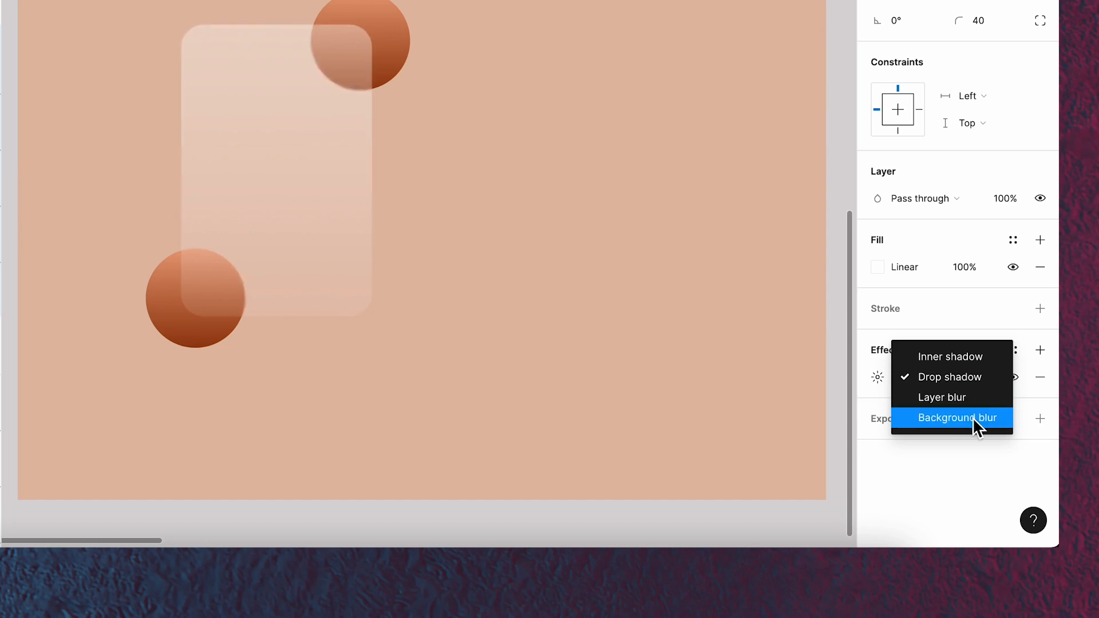
pyautogui.click(953, 418)
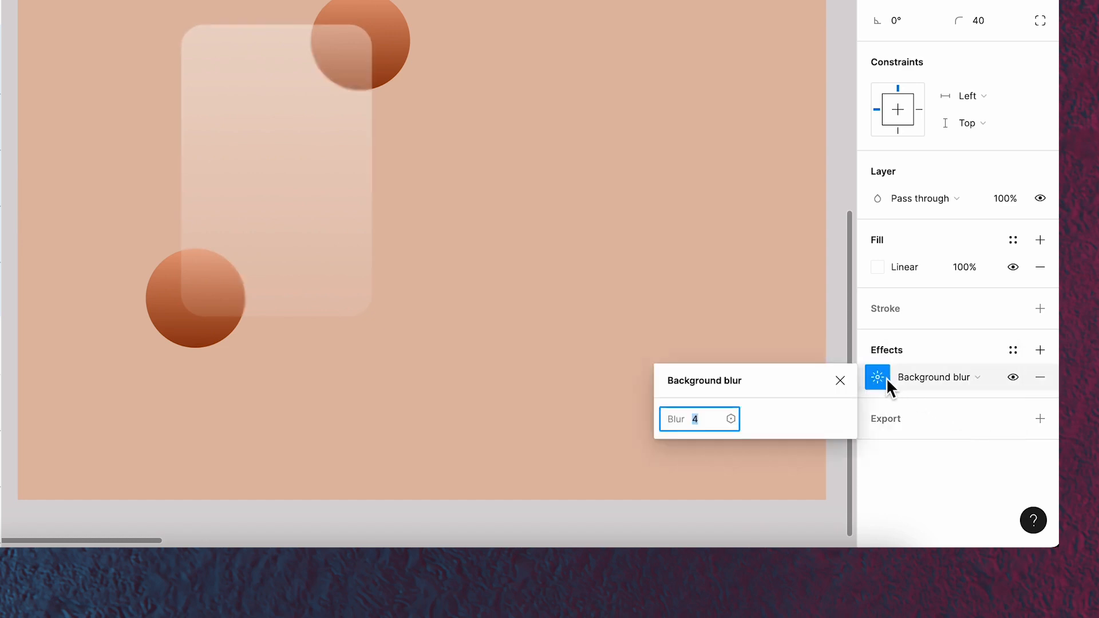
pyautogui.click(277, 162)
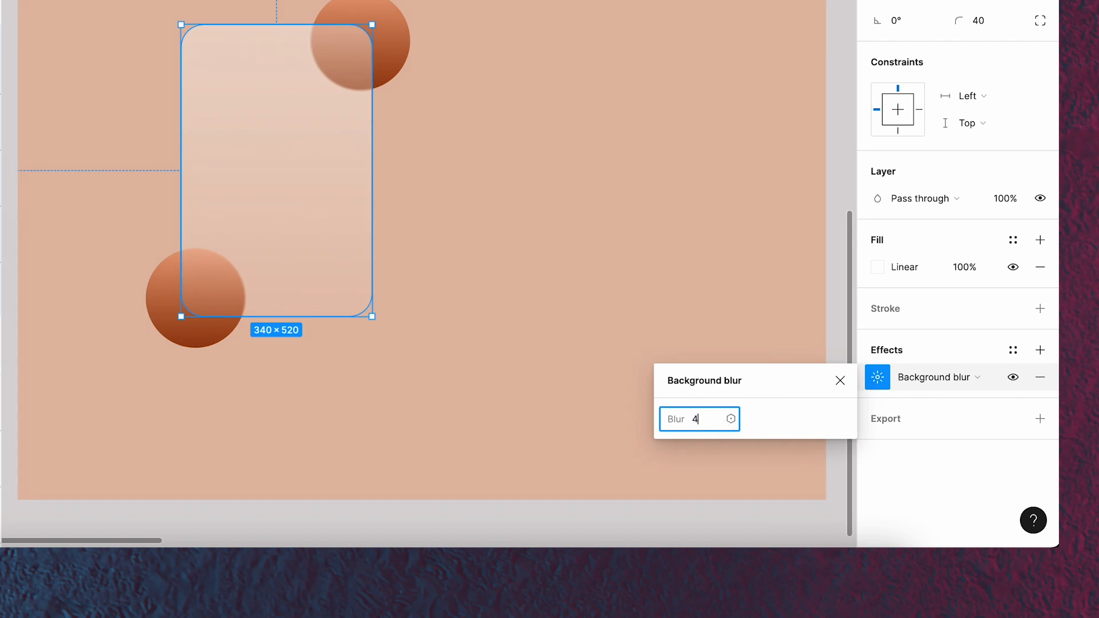
pyautogui.write('5')
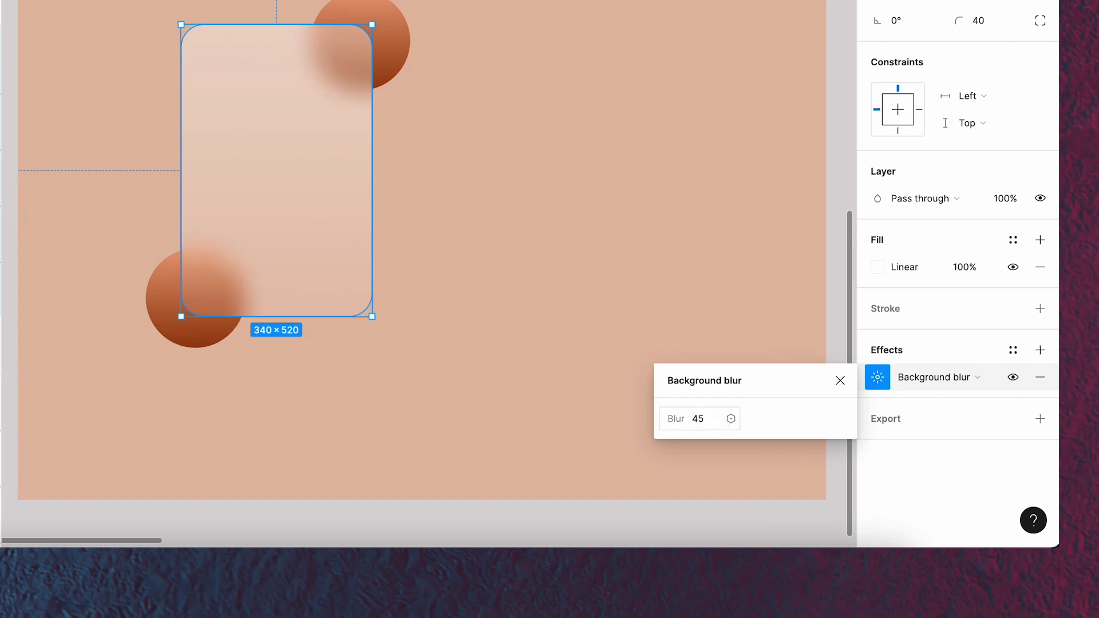
pyautogui.click(840, 381)
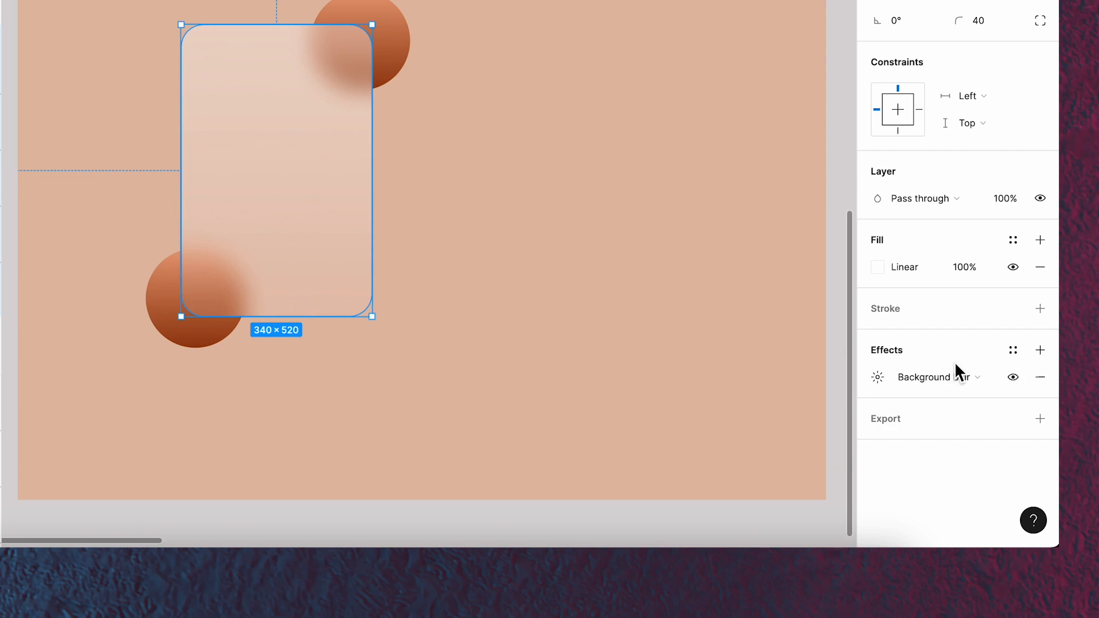
# Add a drop shadow with blur 24, spread -1, colour D4AF9C at 25%
pyautogui.click(1039, 349)
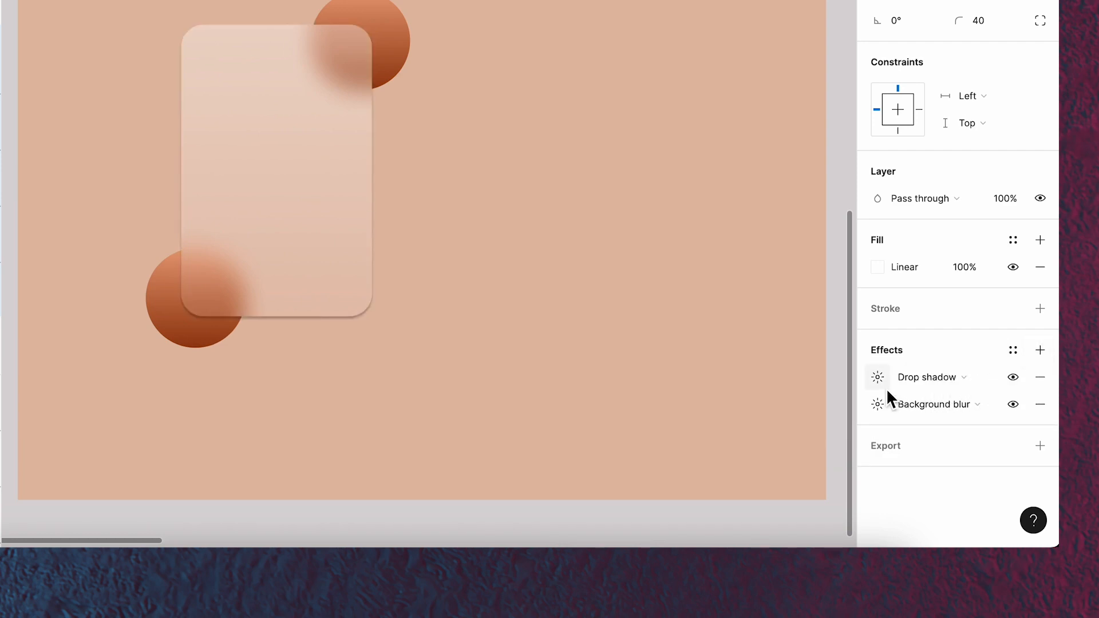
pyautogui.click(877, 377)
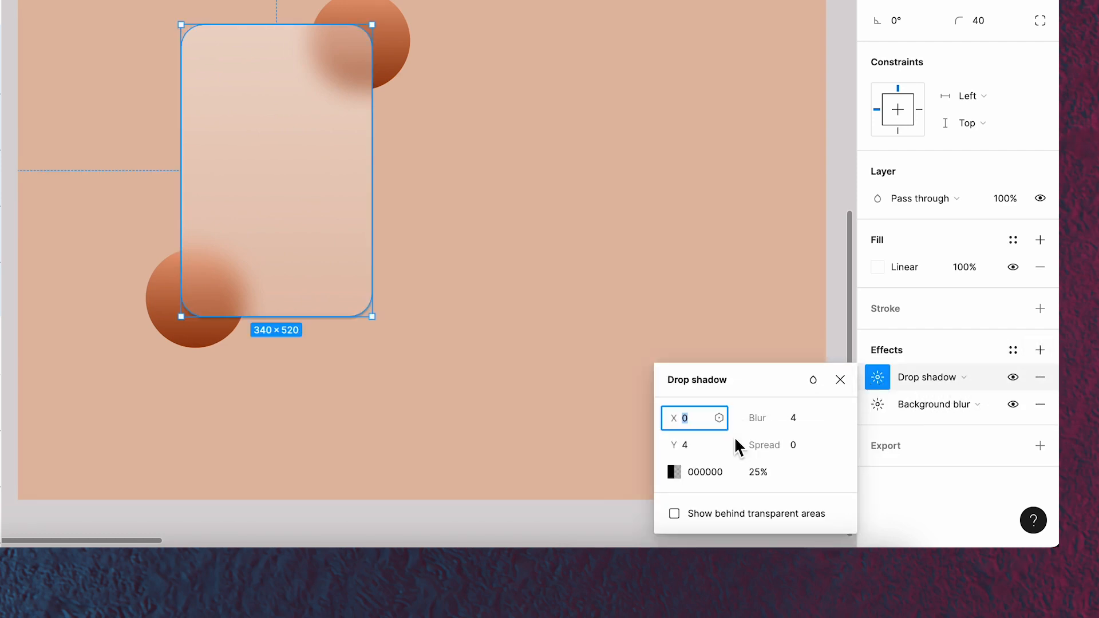
pyautogui.moveTo(745, 451)
pyautogui.write('24')
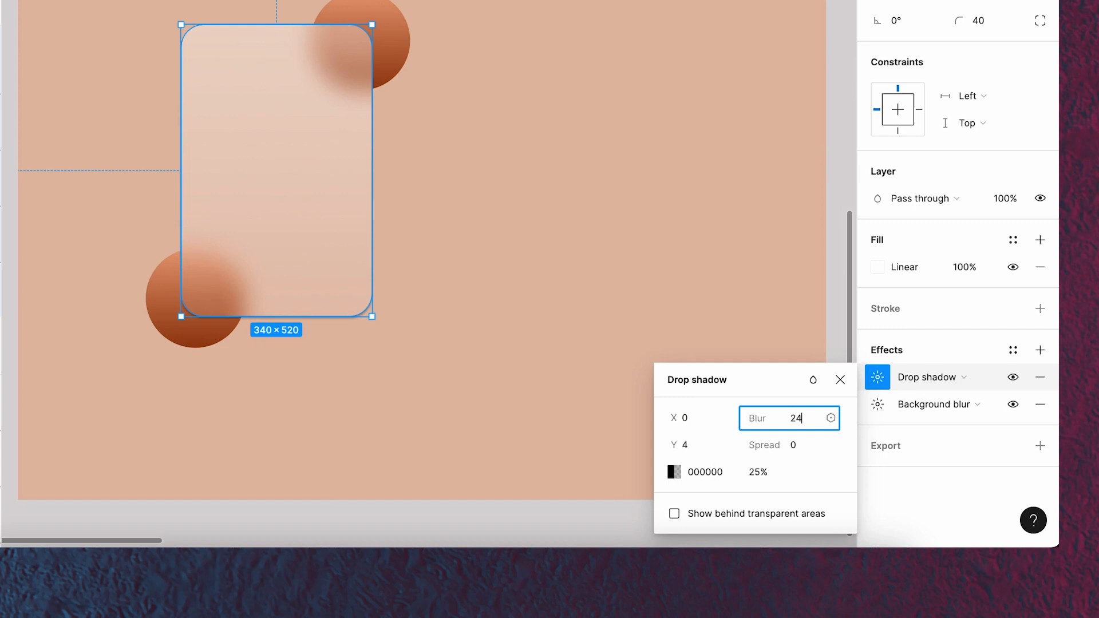
pyautogui.click(793, 446)
pyautogui.write('-1')
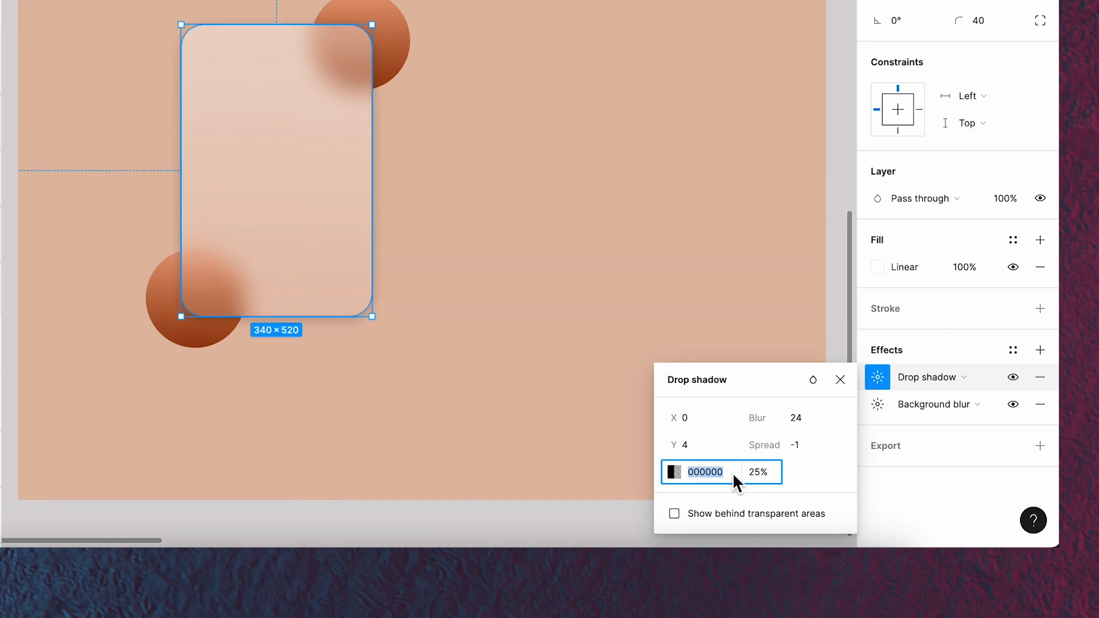
pyautogui.write('D4AF')
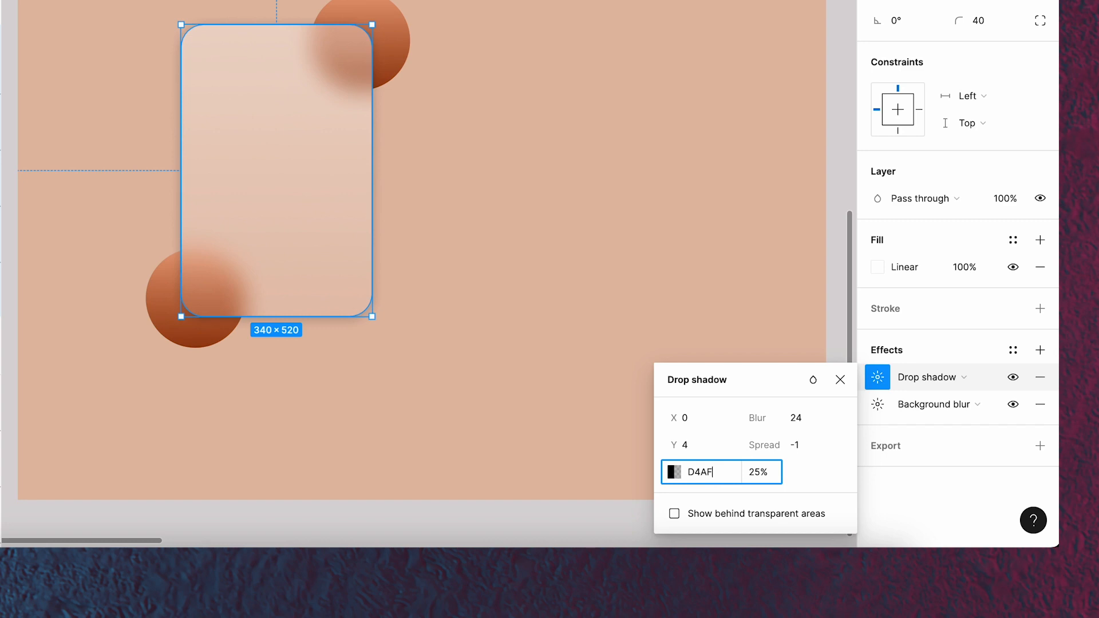
pyautogui.write('9C')
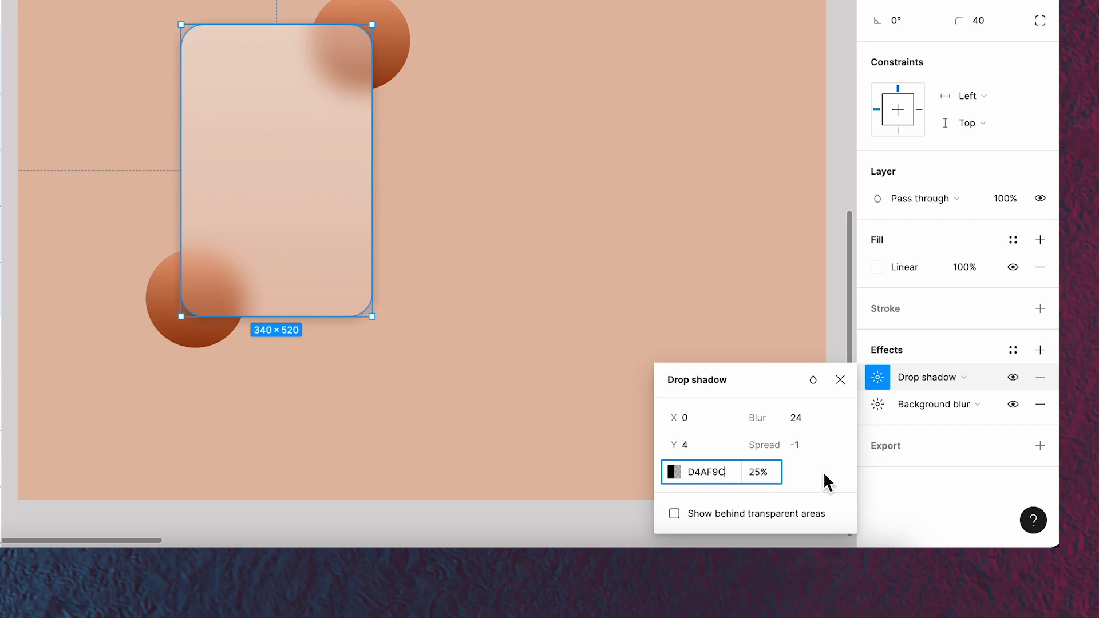
pyautogui.click(839, 379)
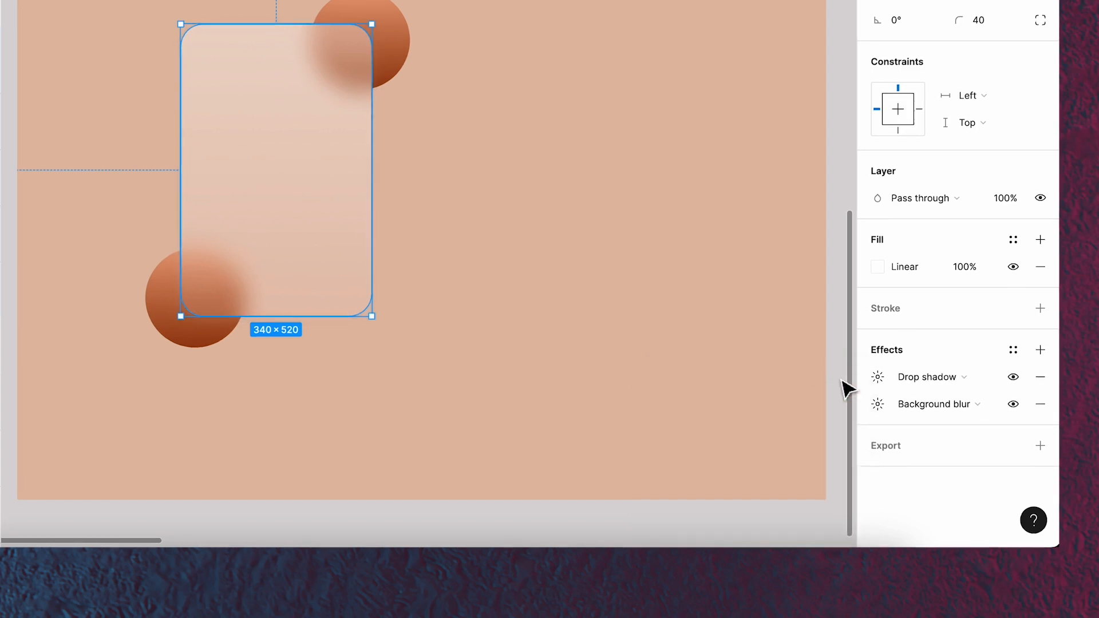
pyautogui.click(610, 369)
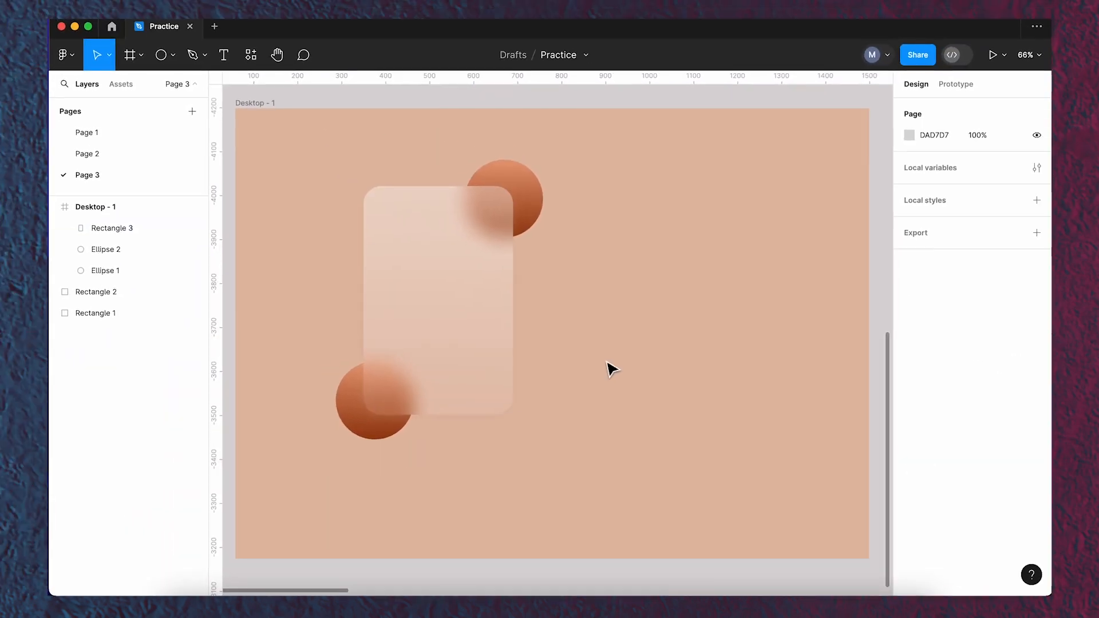
# Add a gradient border to the card starting at FFF1EA
pyautogui.click(437, 294)
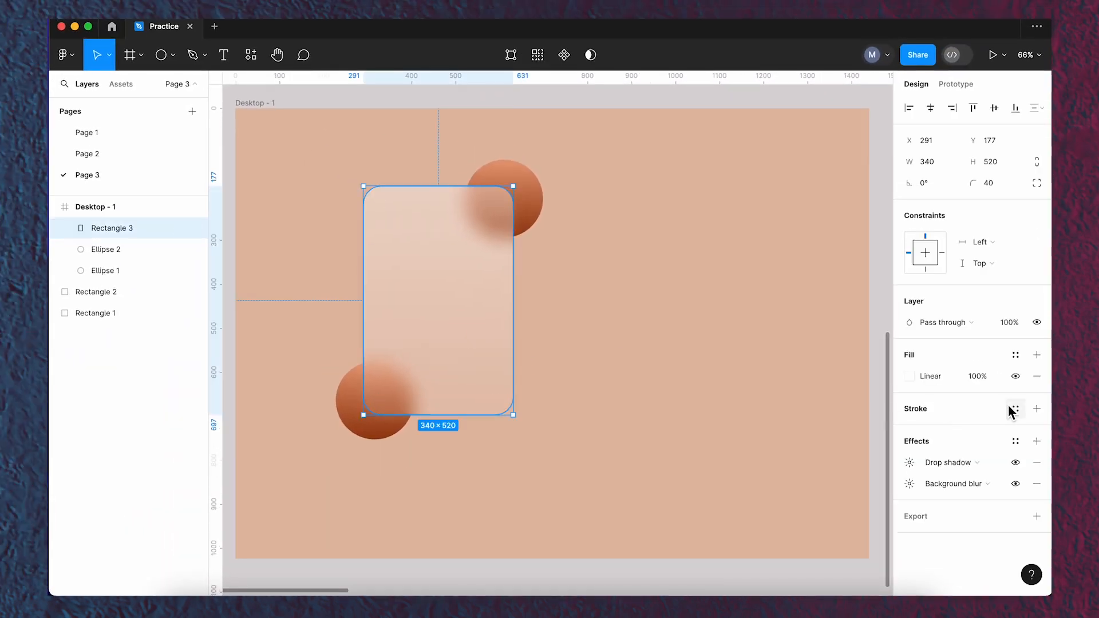
pyautogui.click(1037, 408)
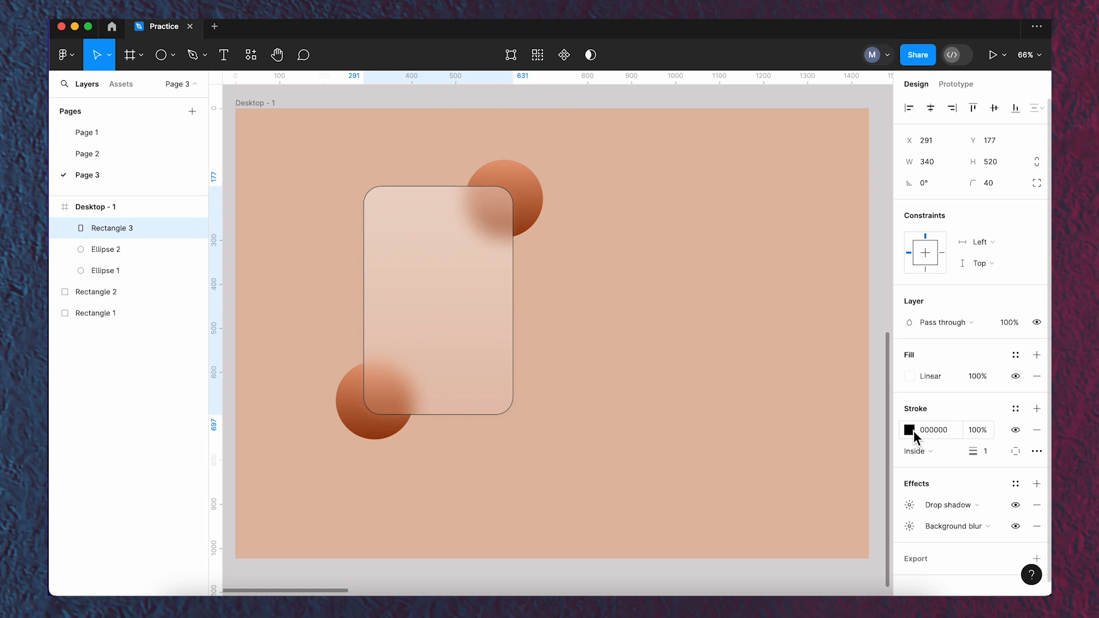
pyautogui.click(908, 430)
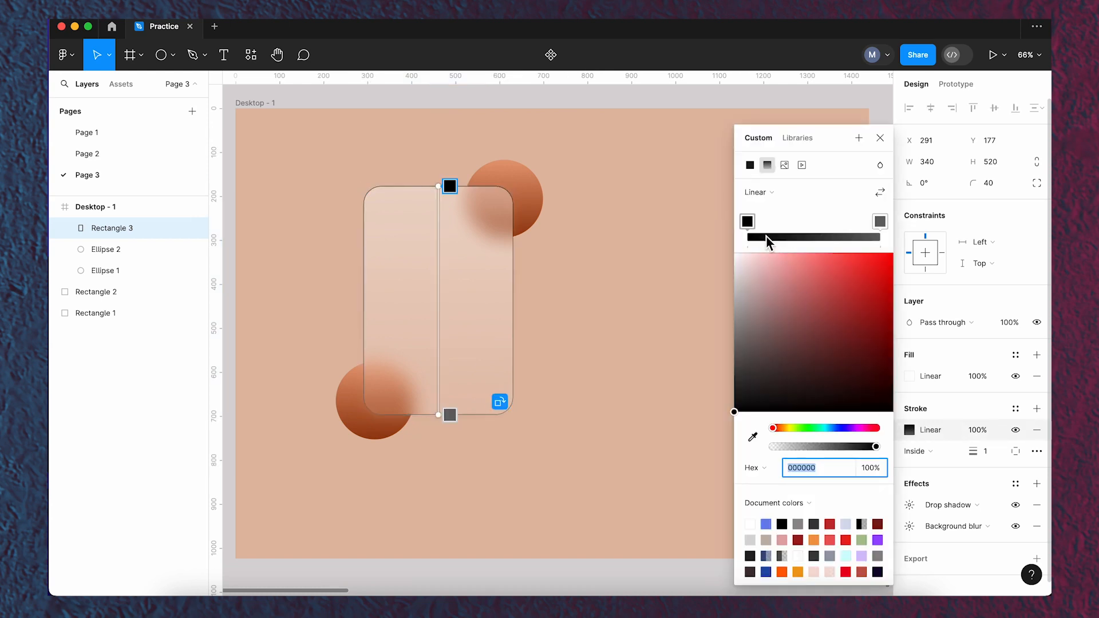
pyautogui.write('FFF1EA')
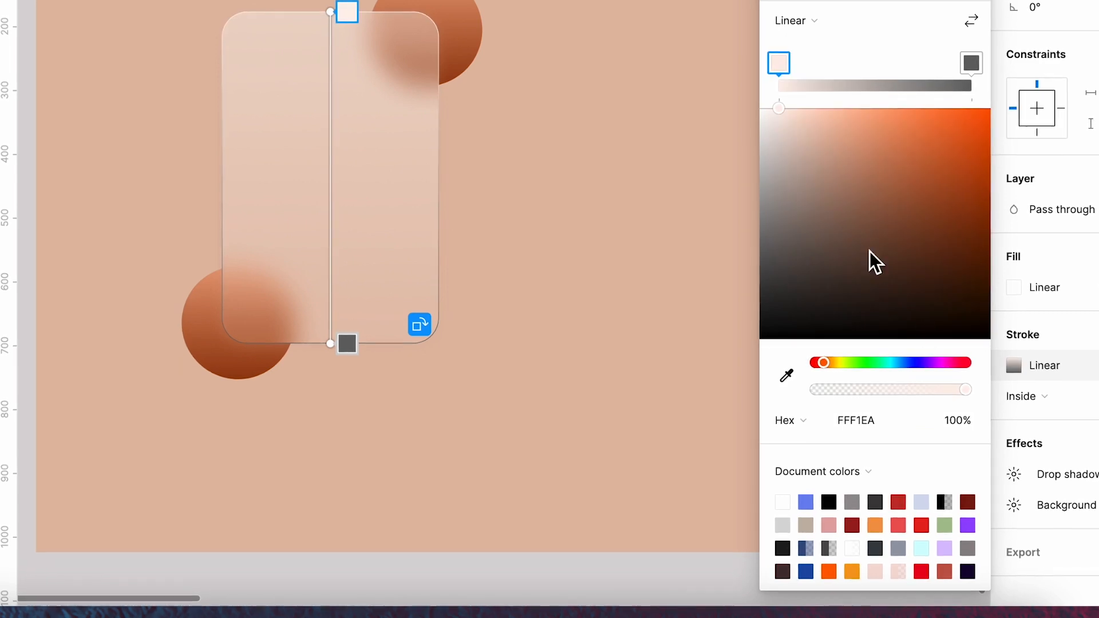
# Add border gradient stops F0DCD2, E3BCA8 and D79F83
pyautogui.click(829, 63)
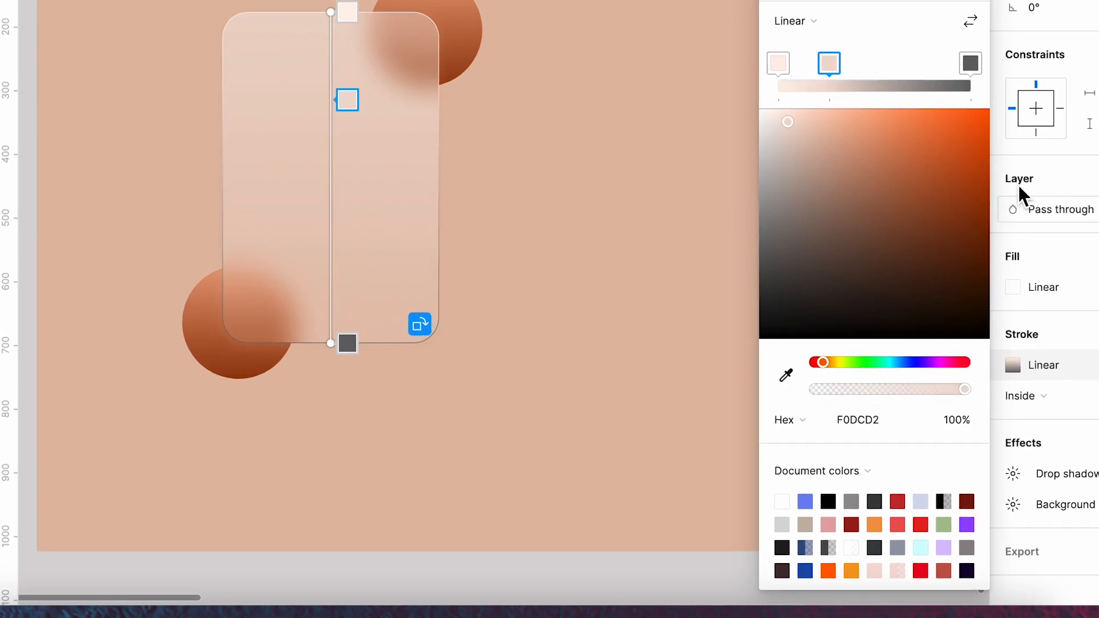
pyautogui.click(898, 64)
pyautogui.write('E3')
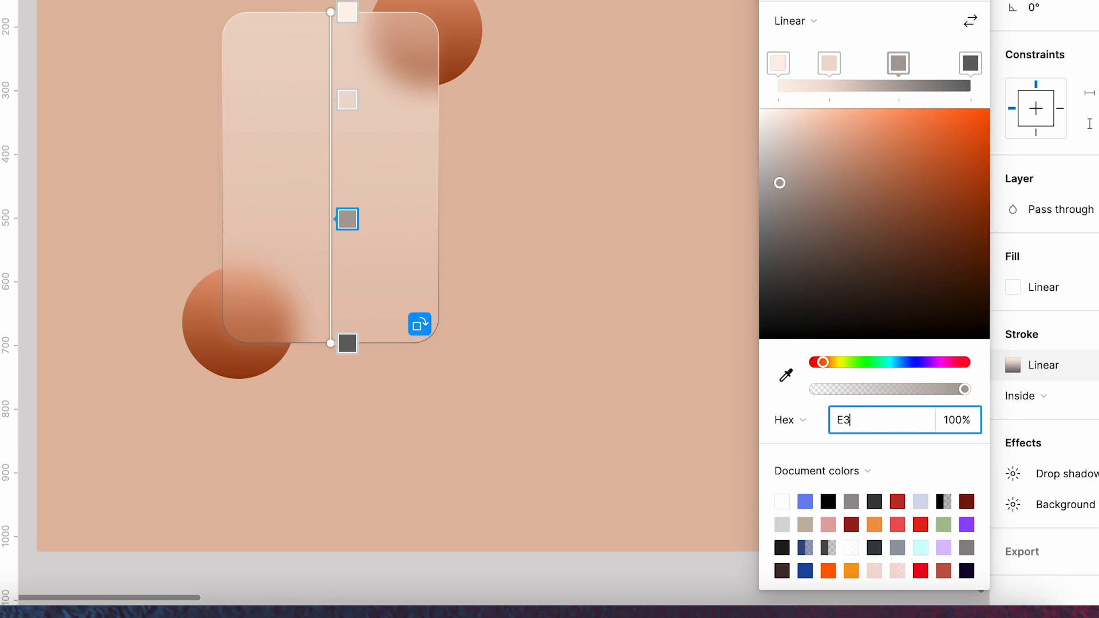
pyautogui.write('BCA8')
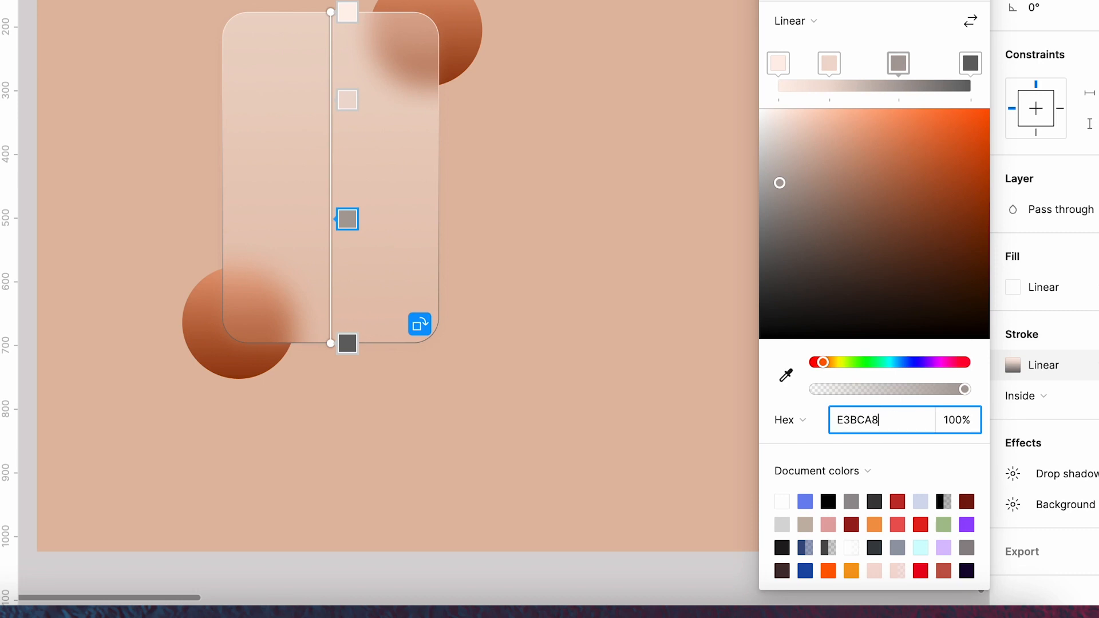
pyautogui.click(898, 63)
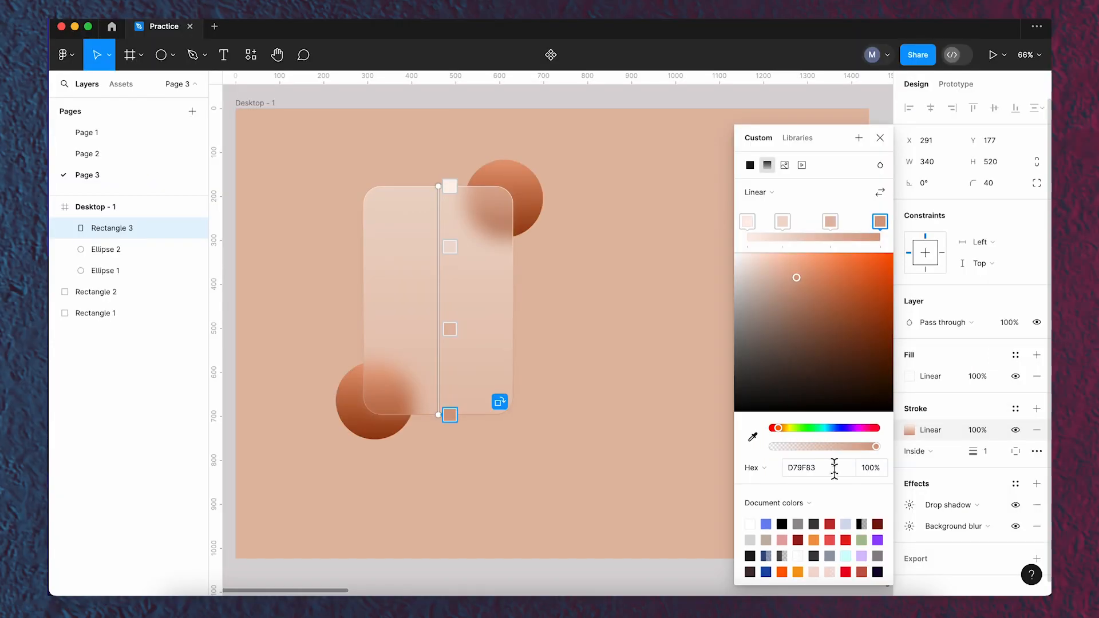
pyautogui.click(792, 221)
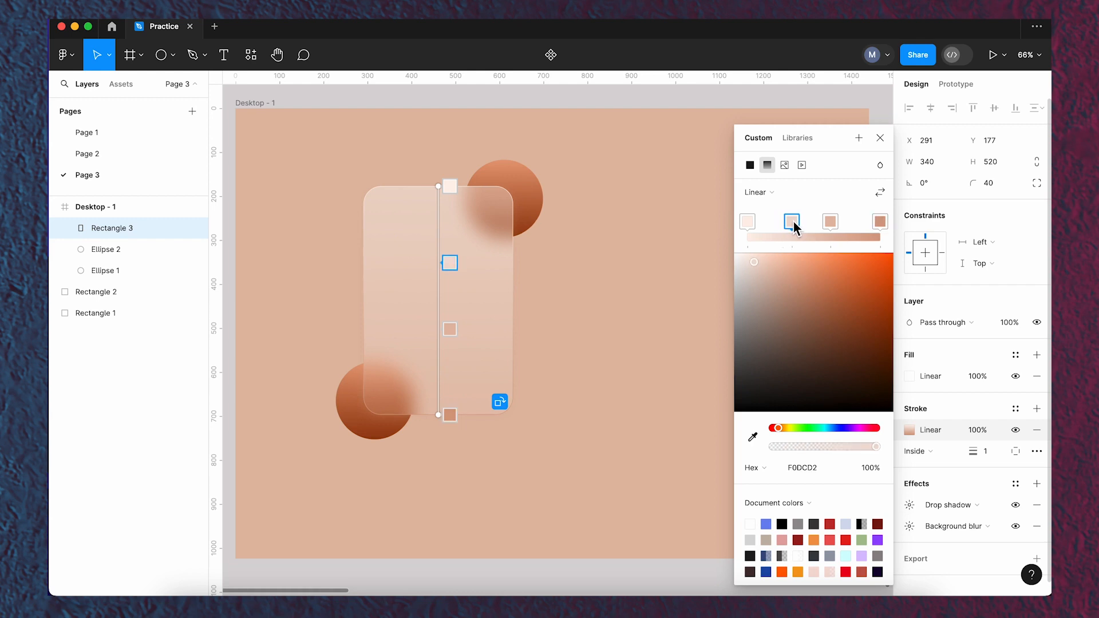
pyautogui.click(830, 221)
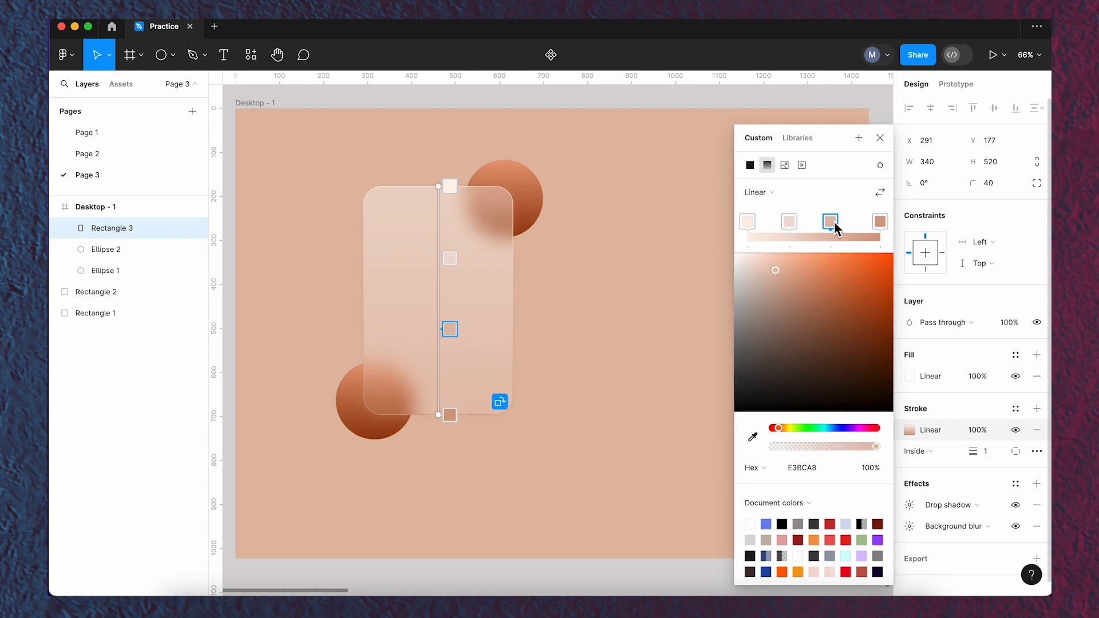